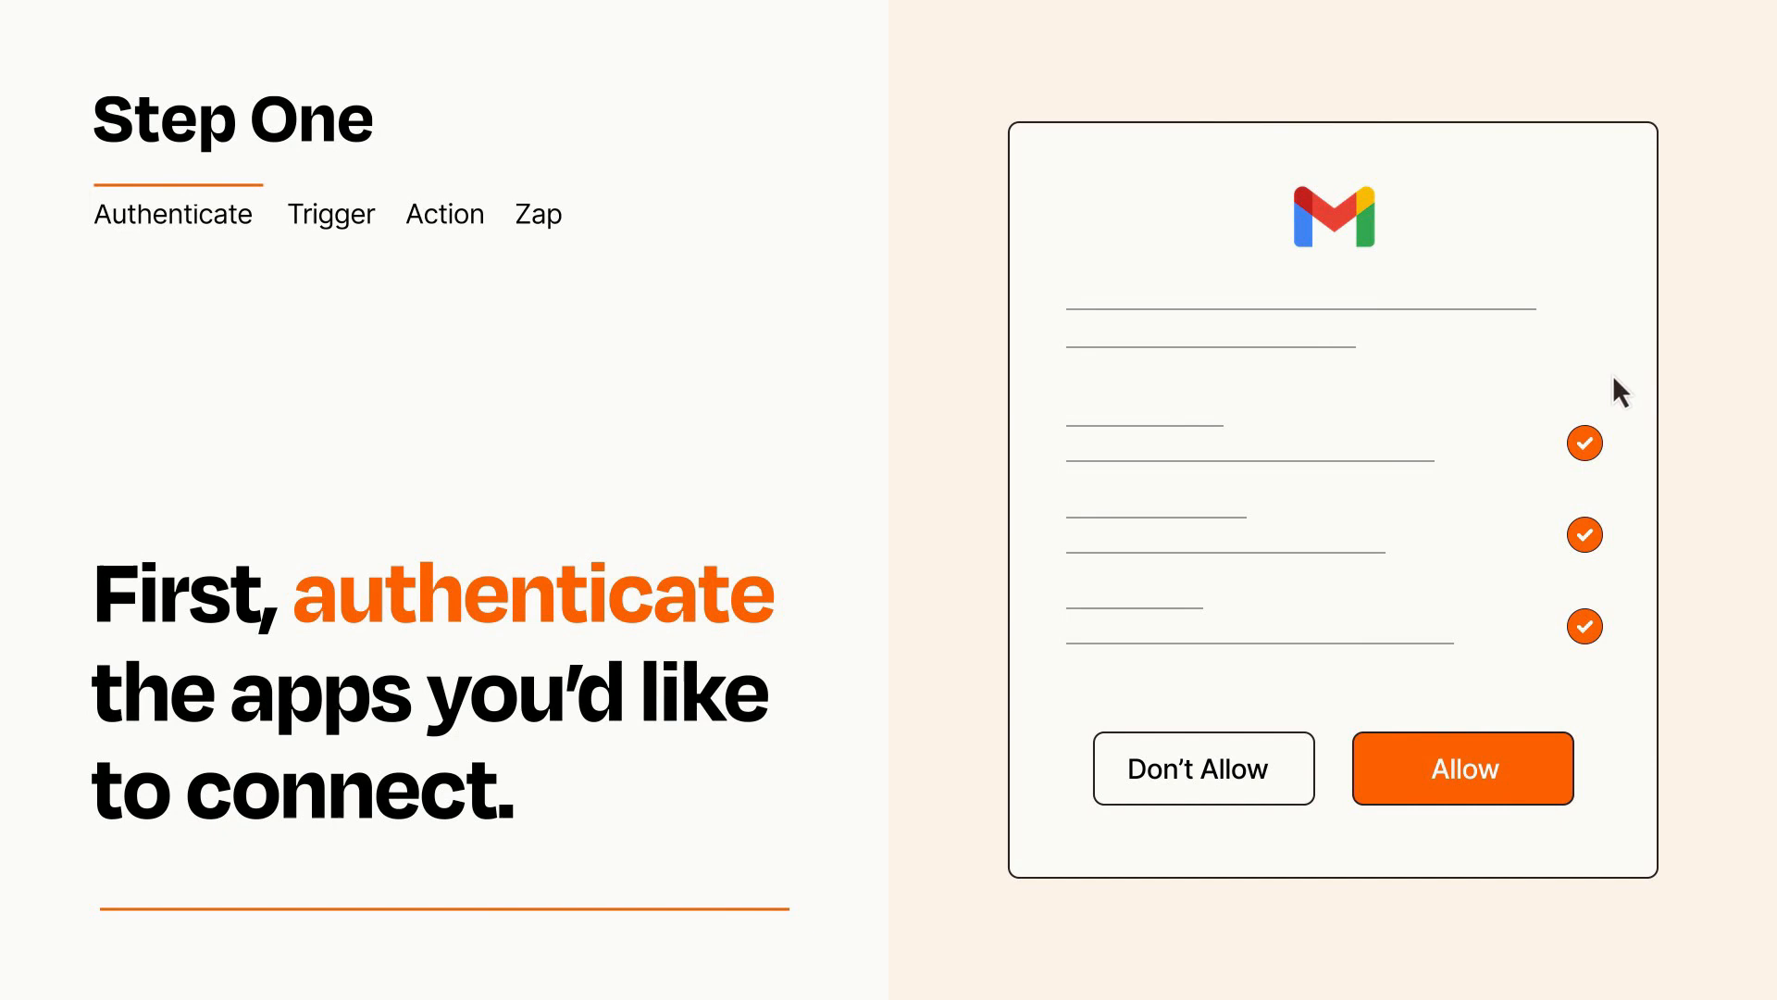
mouse_move(1567, 829)
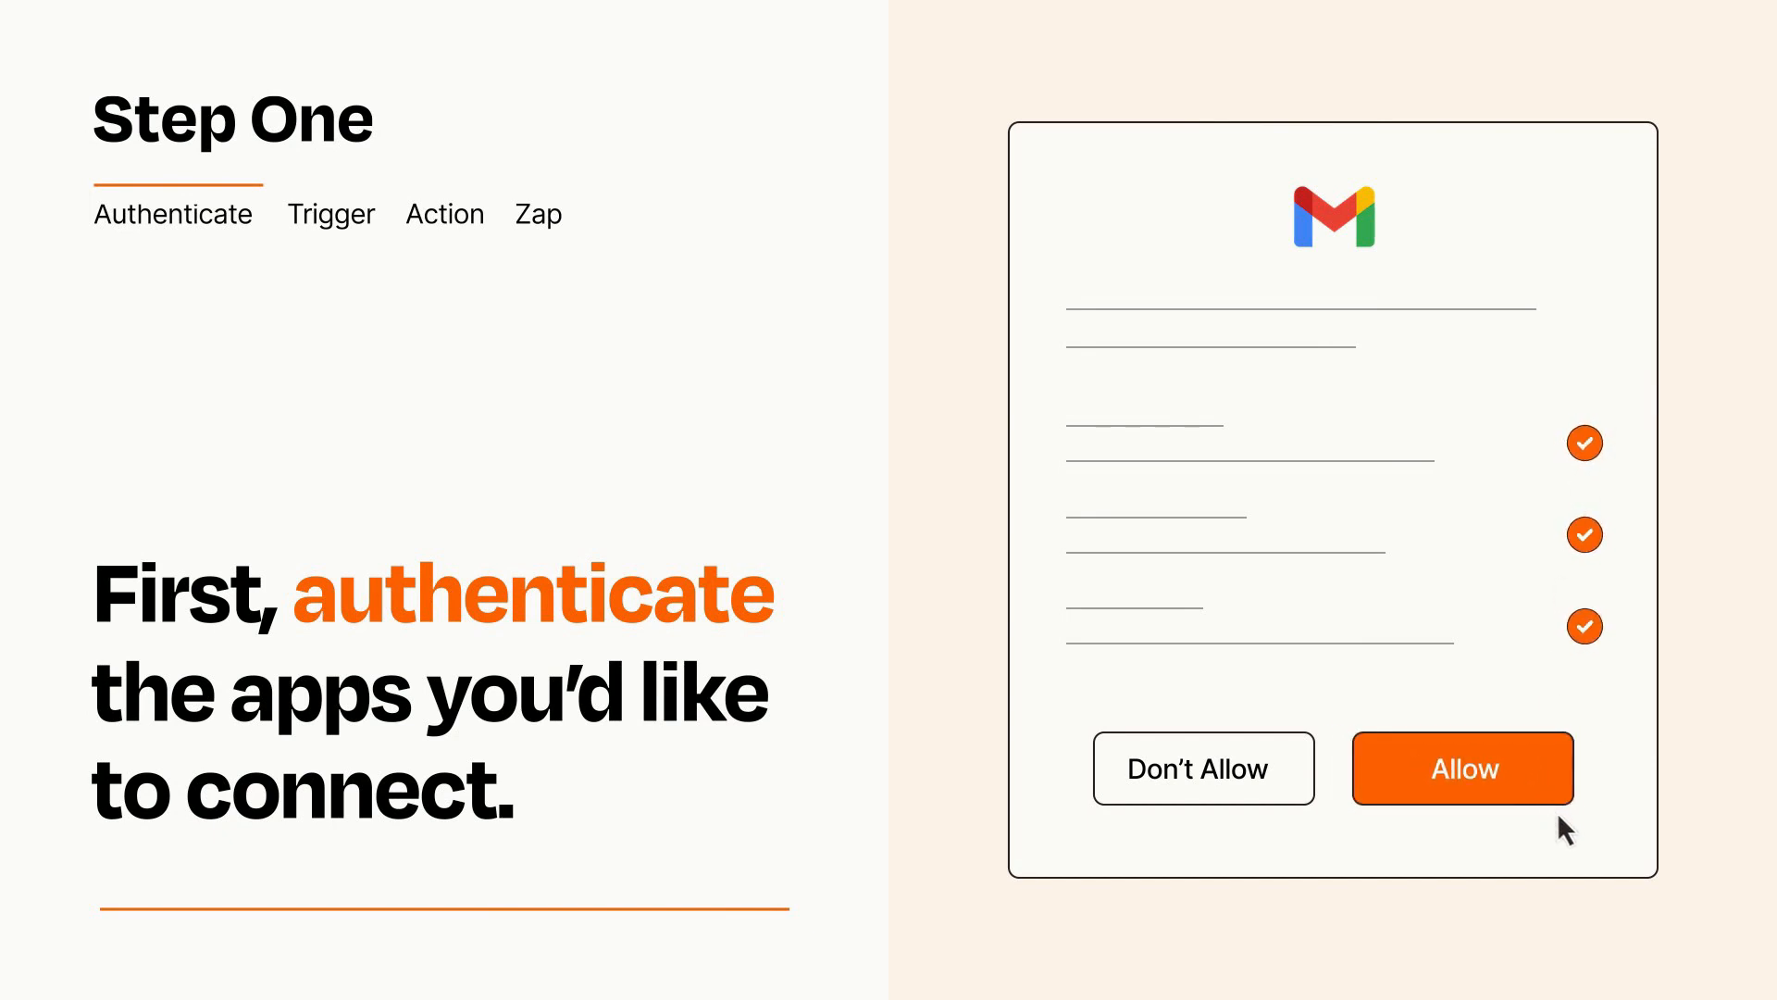
Allow the Zap to access the Gmail account from the authorization dialog
click(1461, 767)
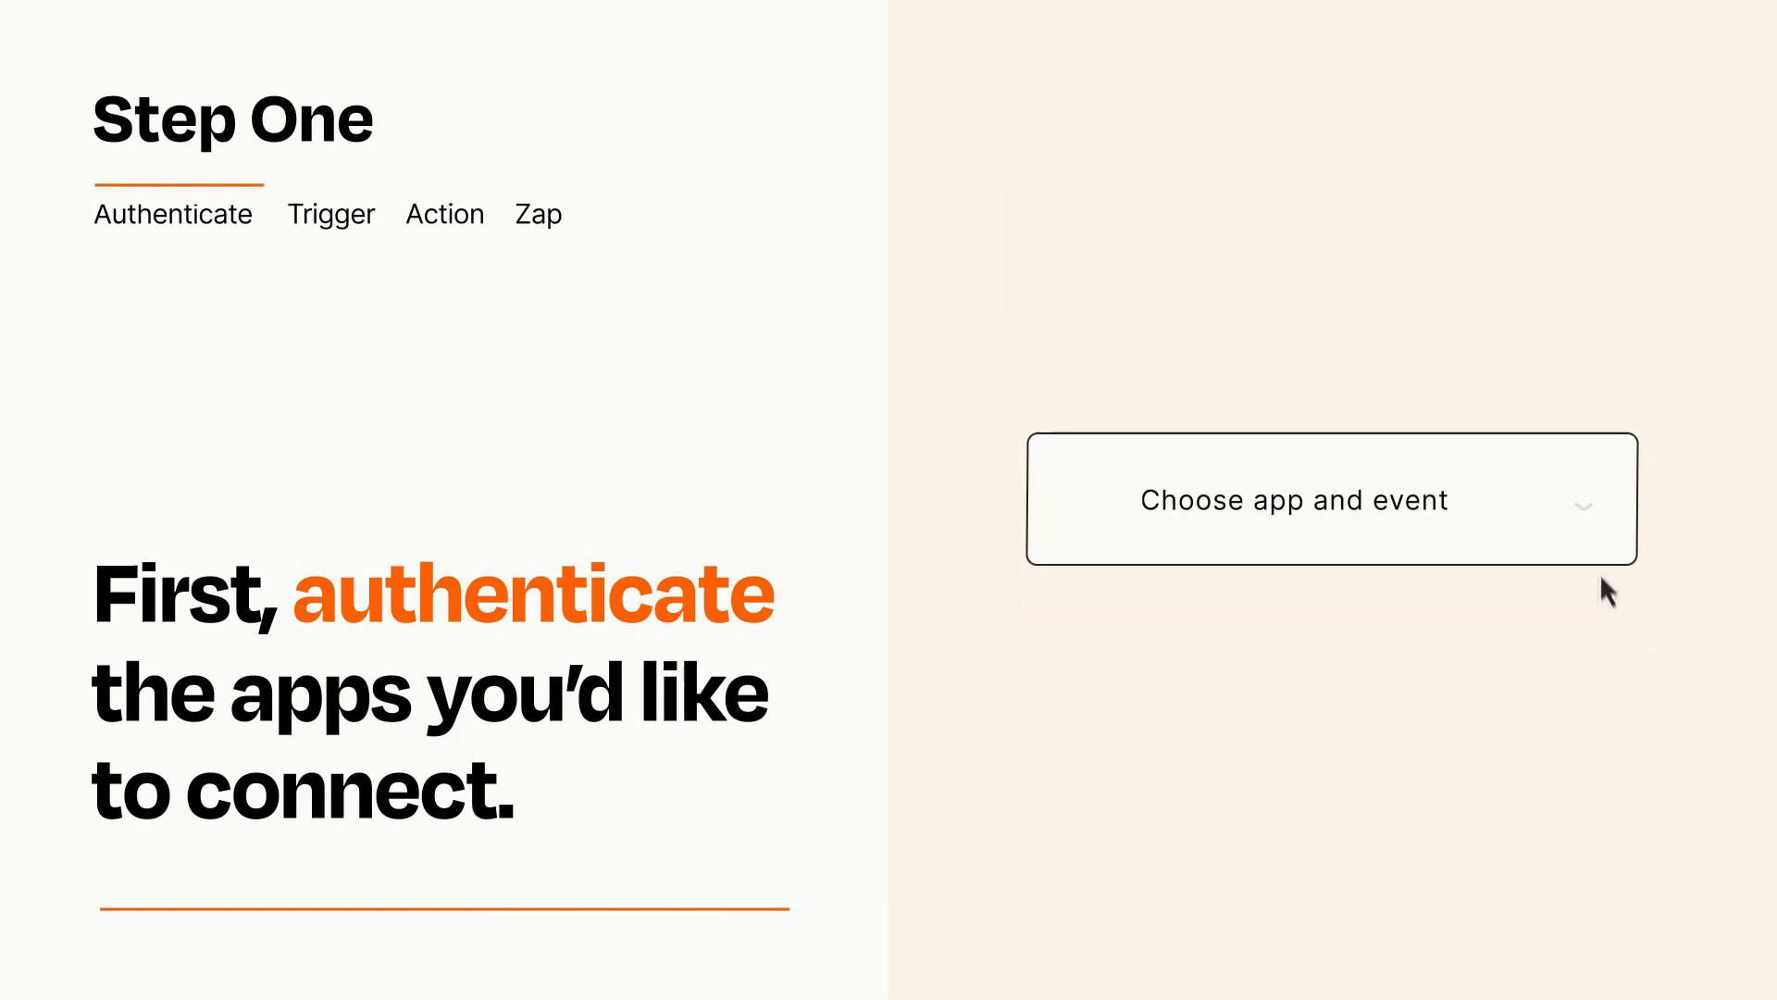
Reveal the trigger's app and event choices, where New Submission is offered
click(1331, 498)
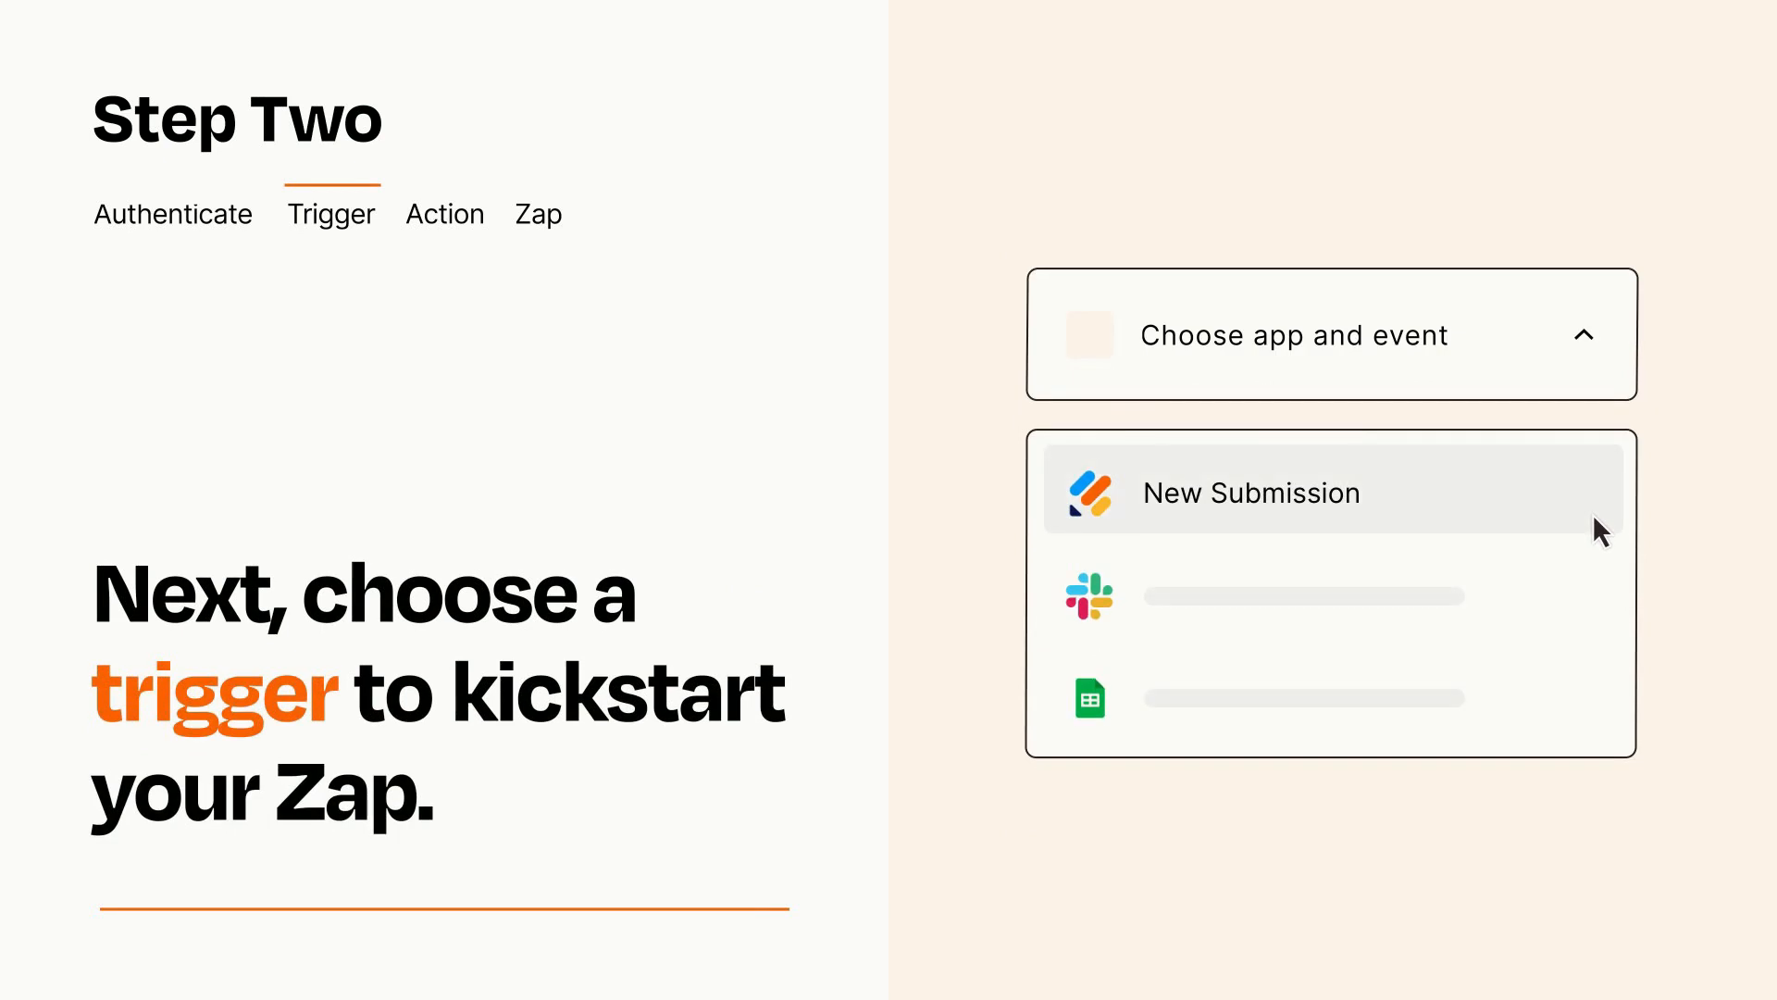
mouse_move(1600, 592)
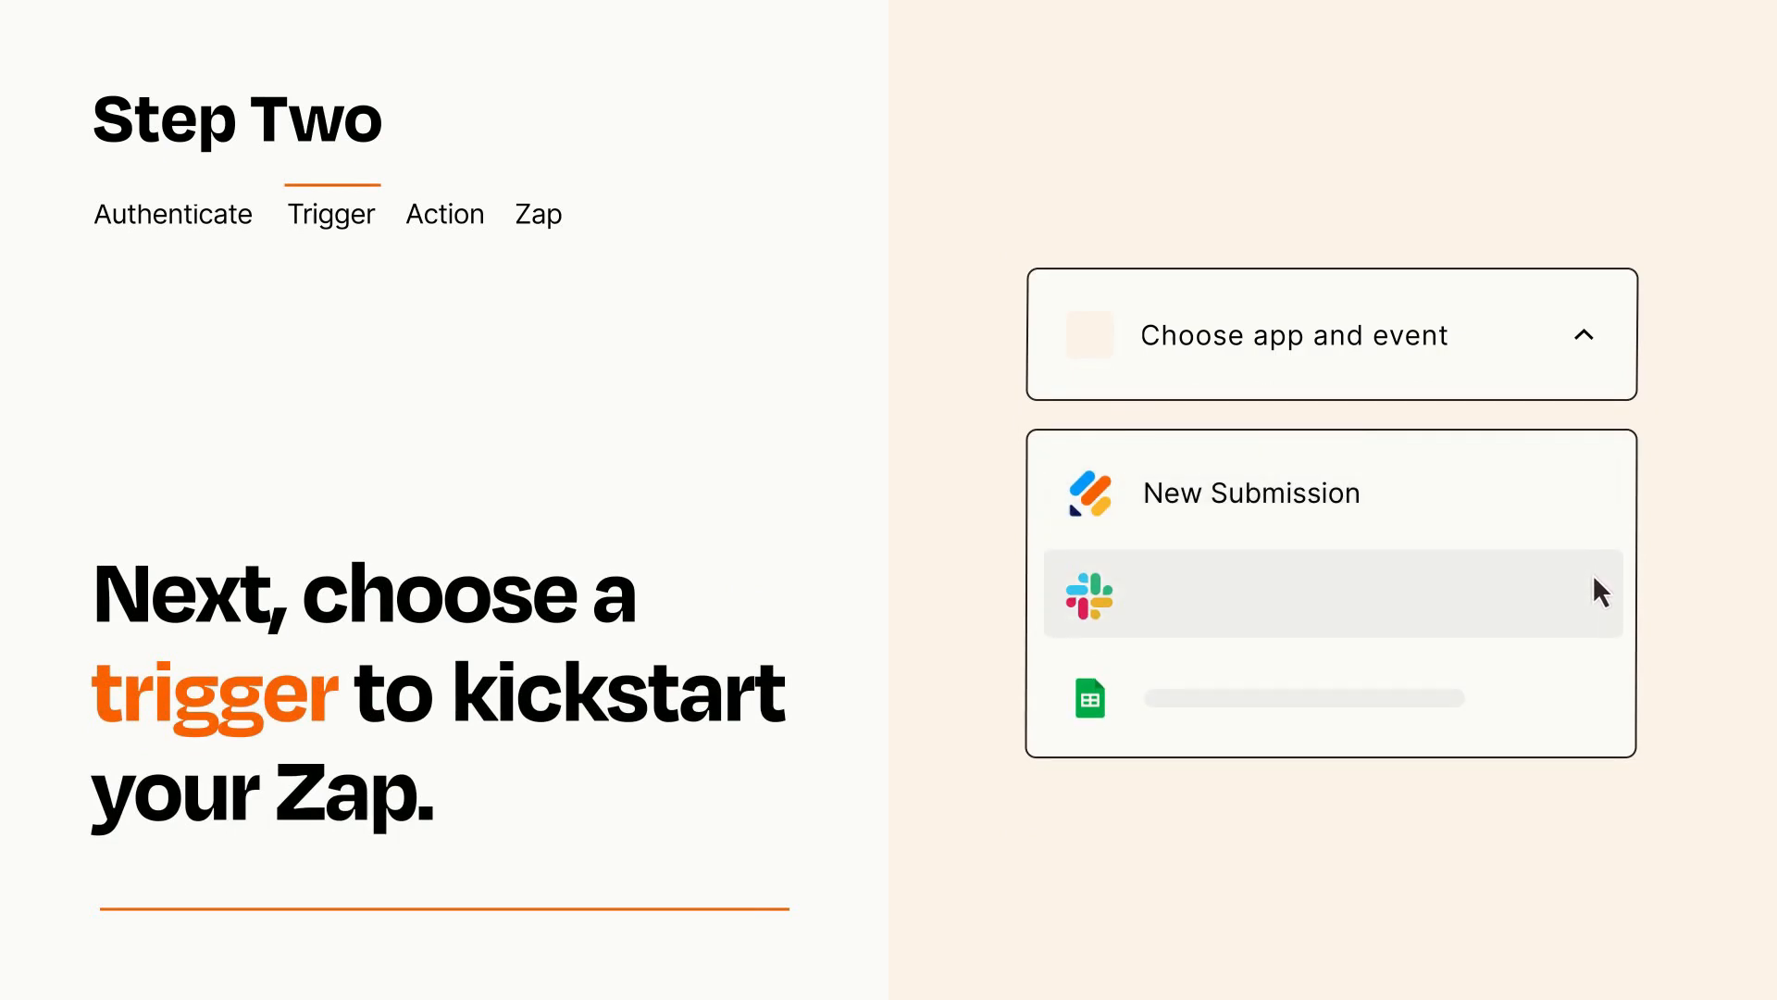
mouse_move(1598, 706)
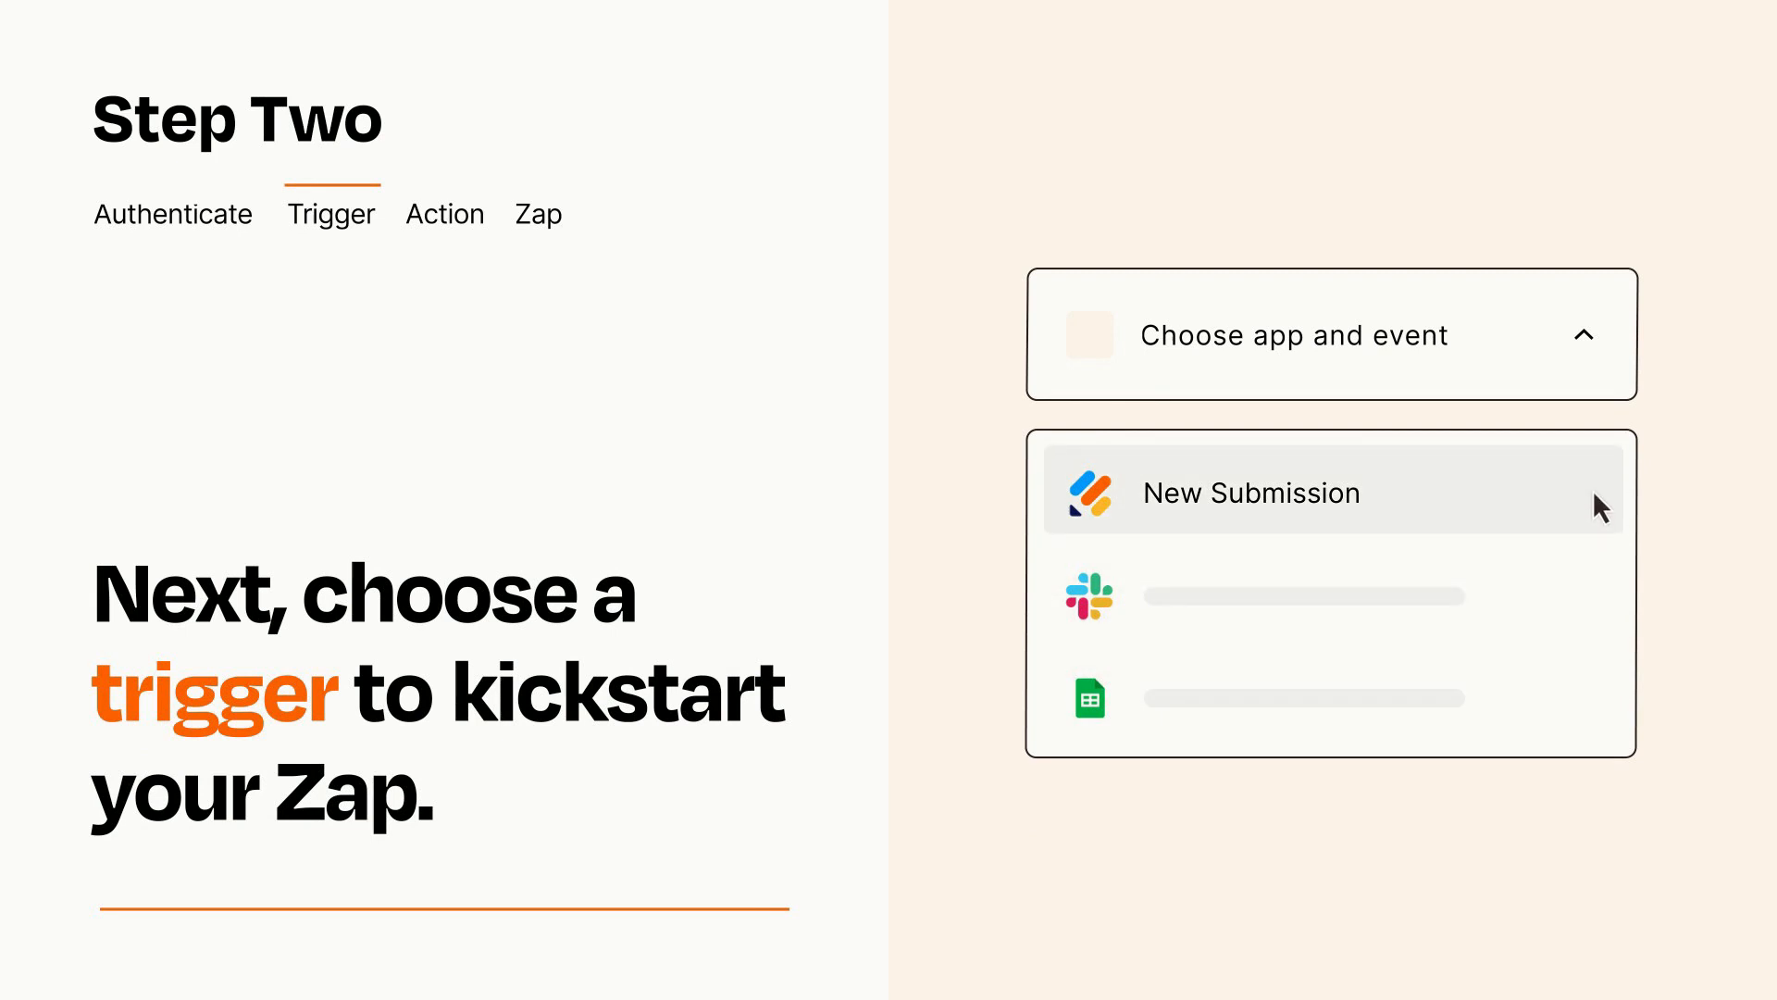
mouse_move(1598, 513)
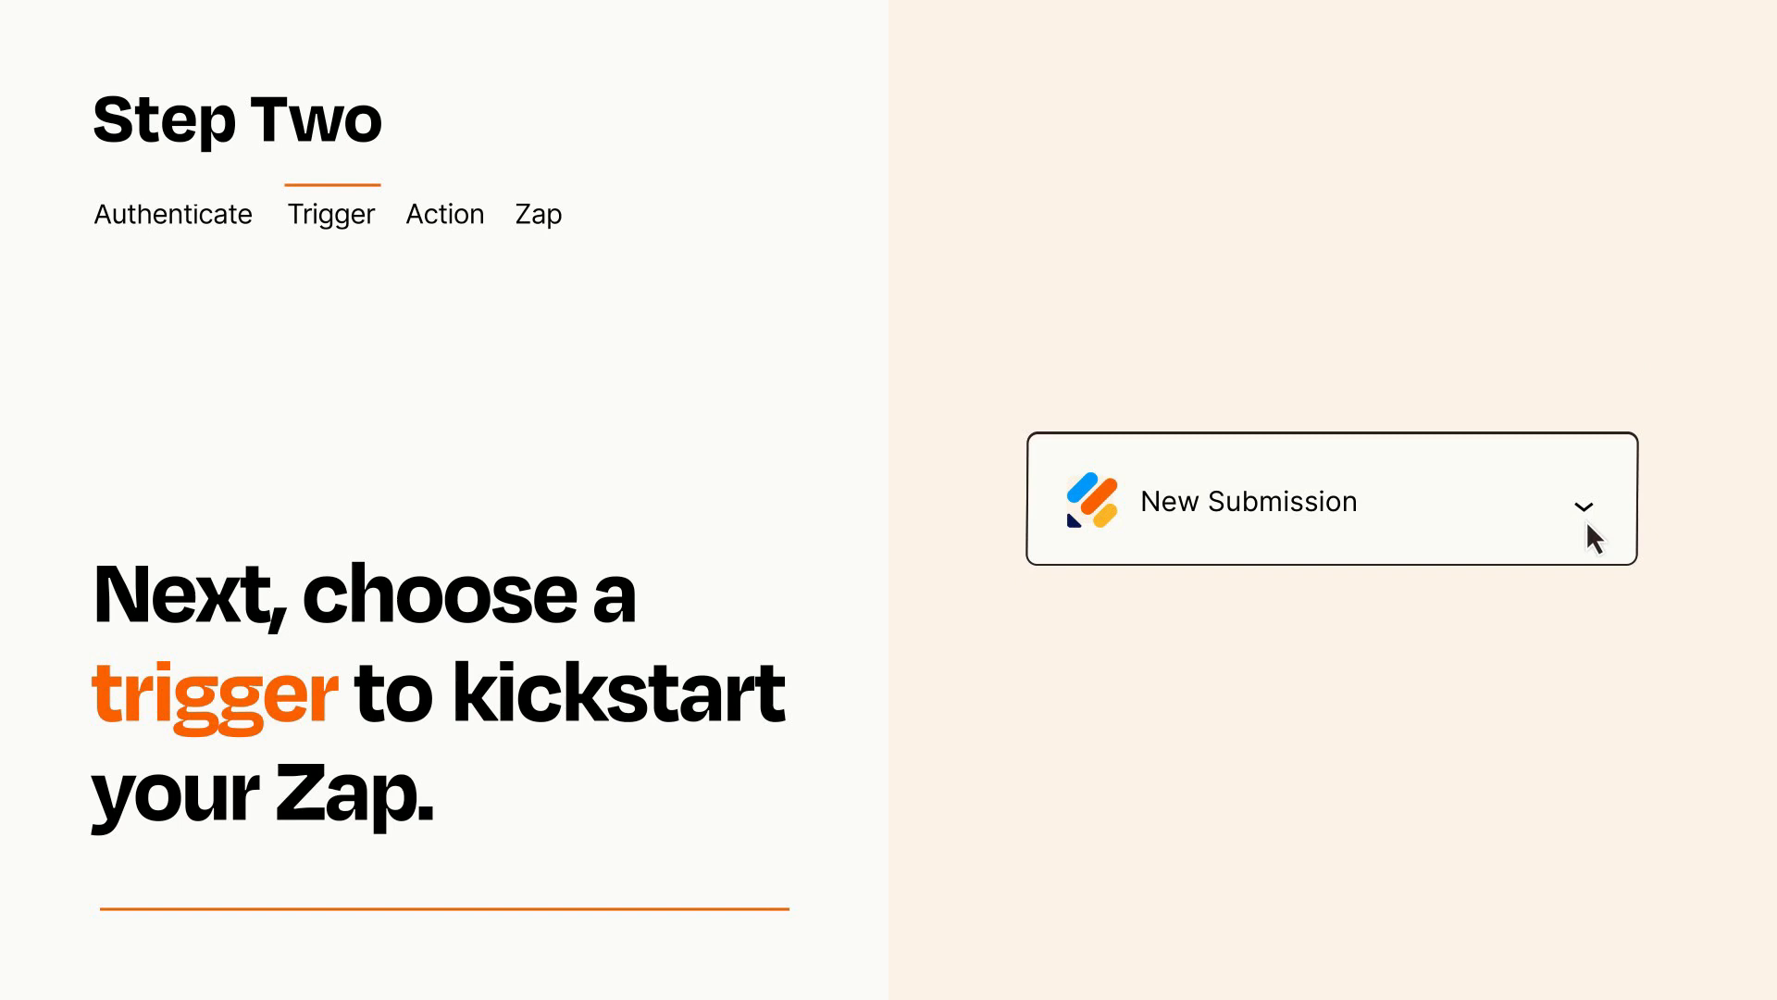
mouse_move(1614, 524)
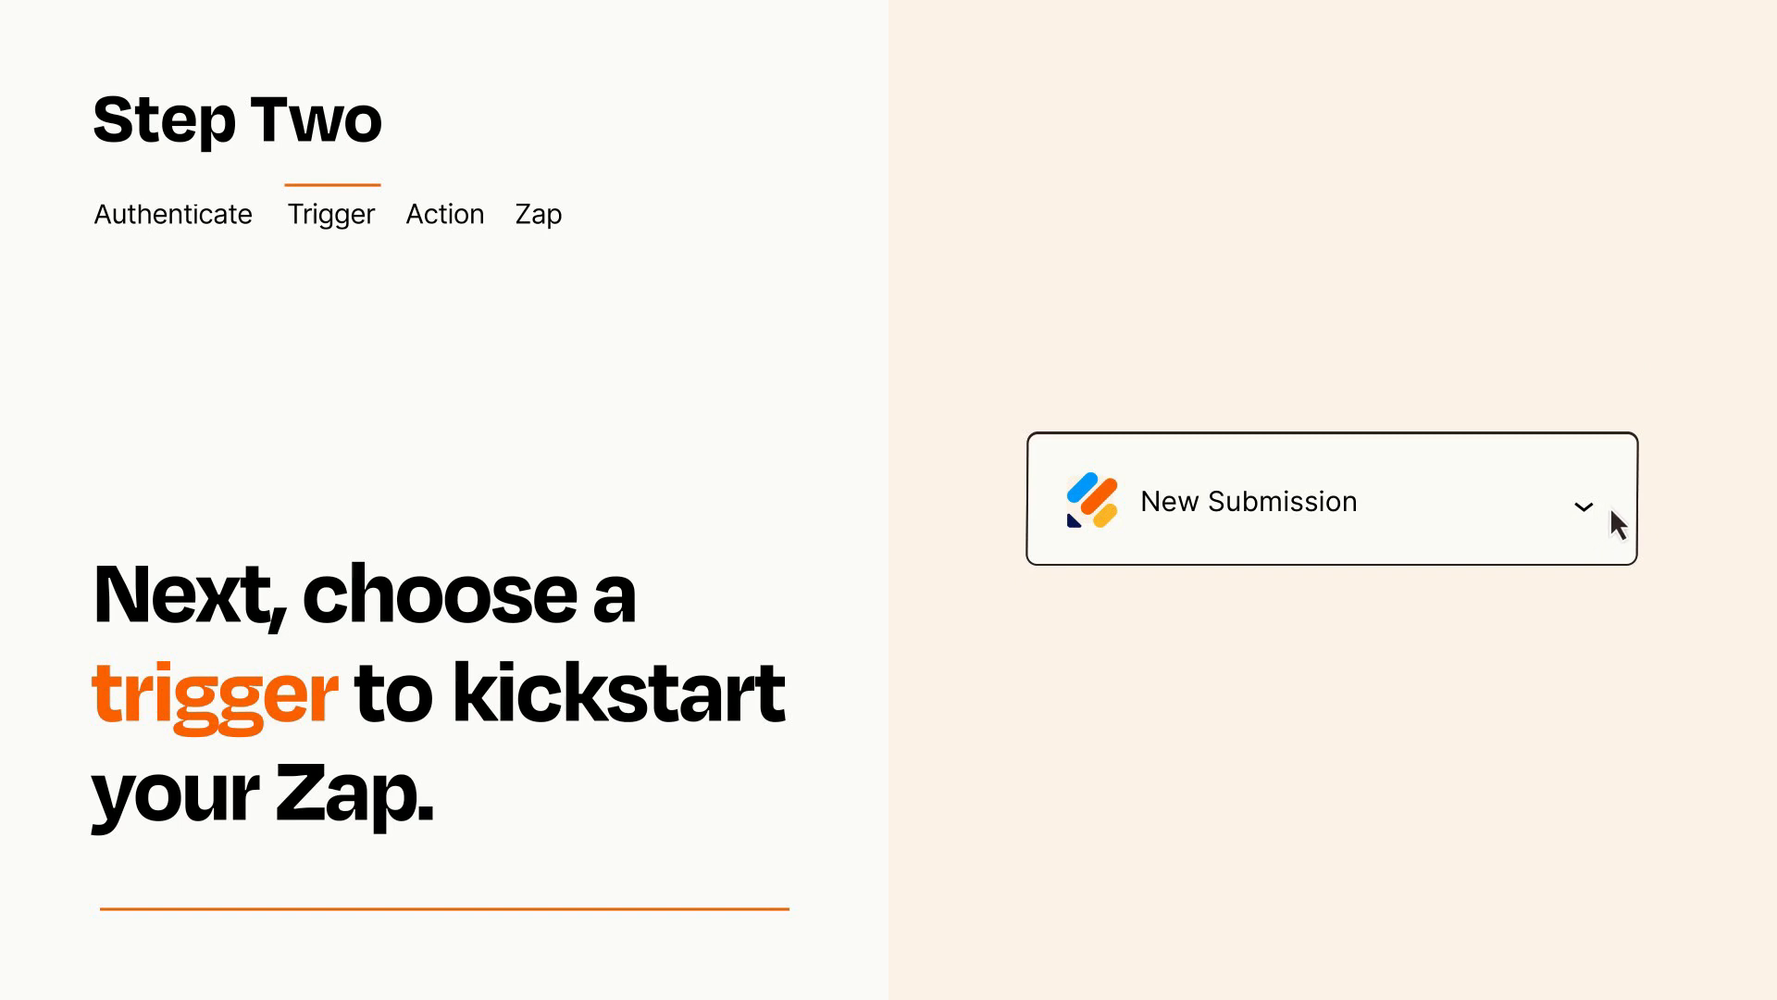
mouse_move(1613, 517)
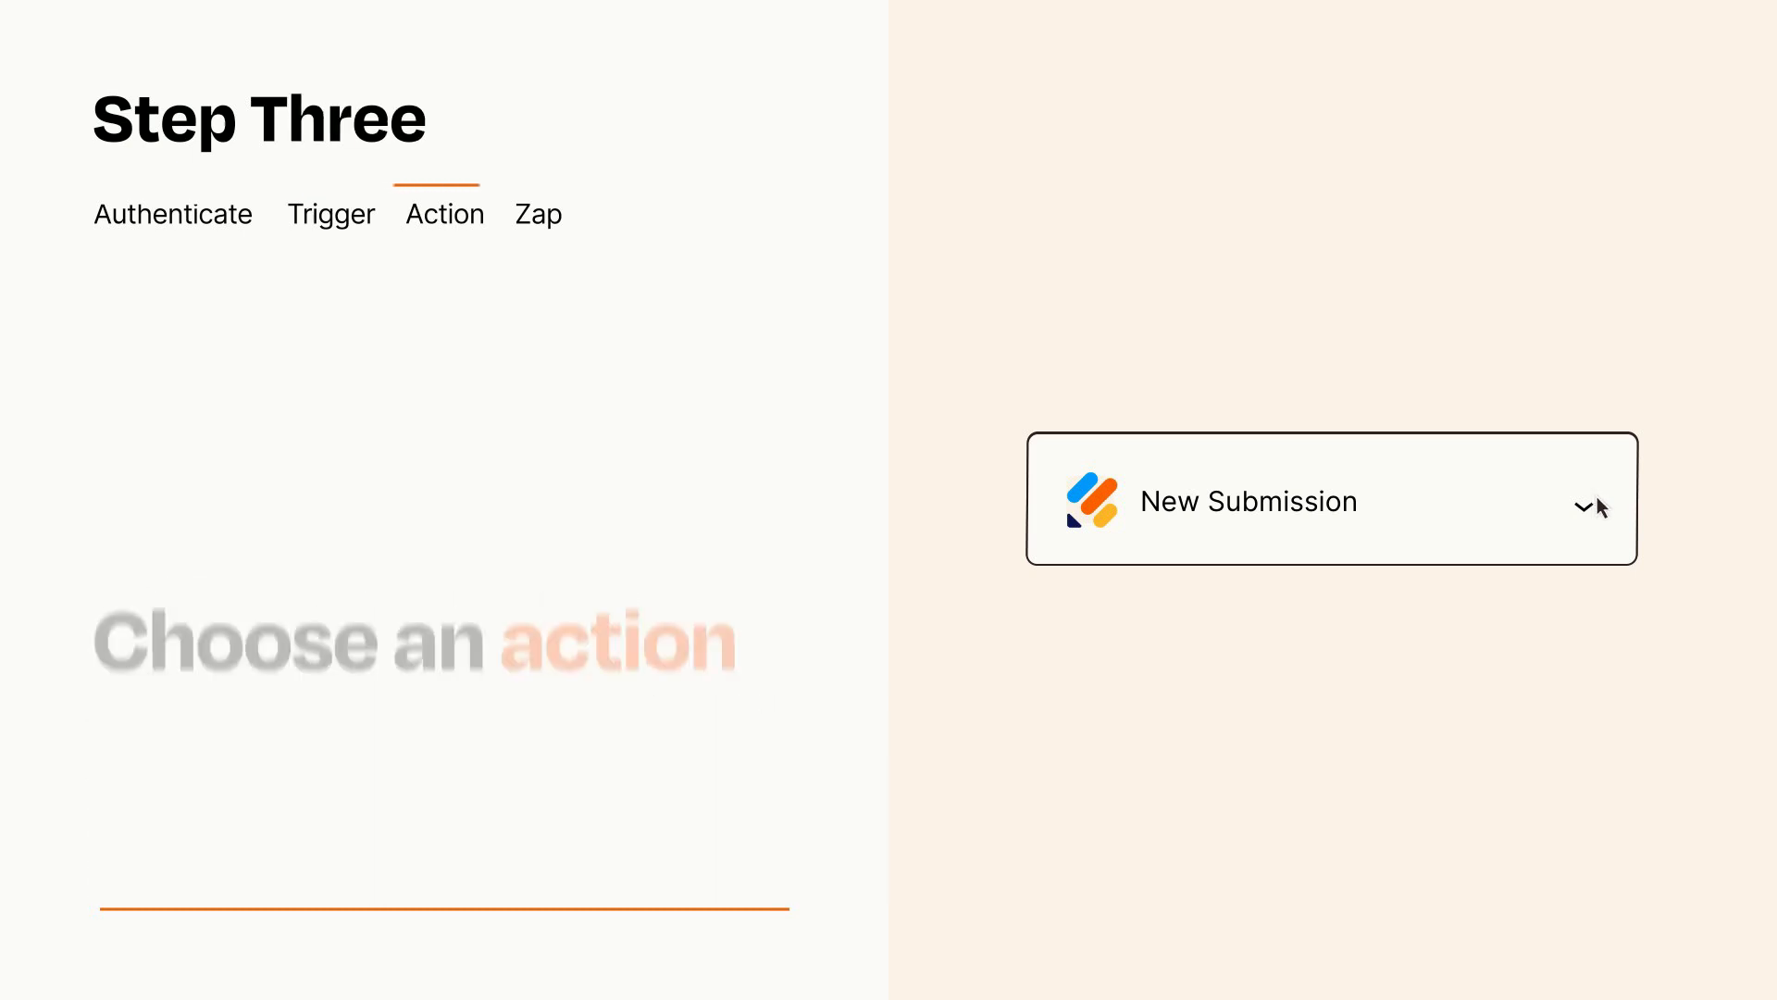
Choose Gmail's Send Email as the action beneath the New Submission trigger
click(1331, 498)
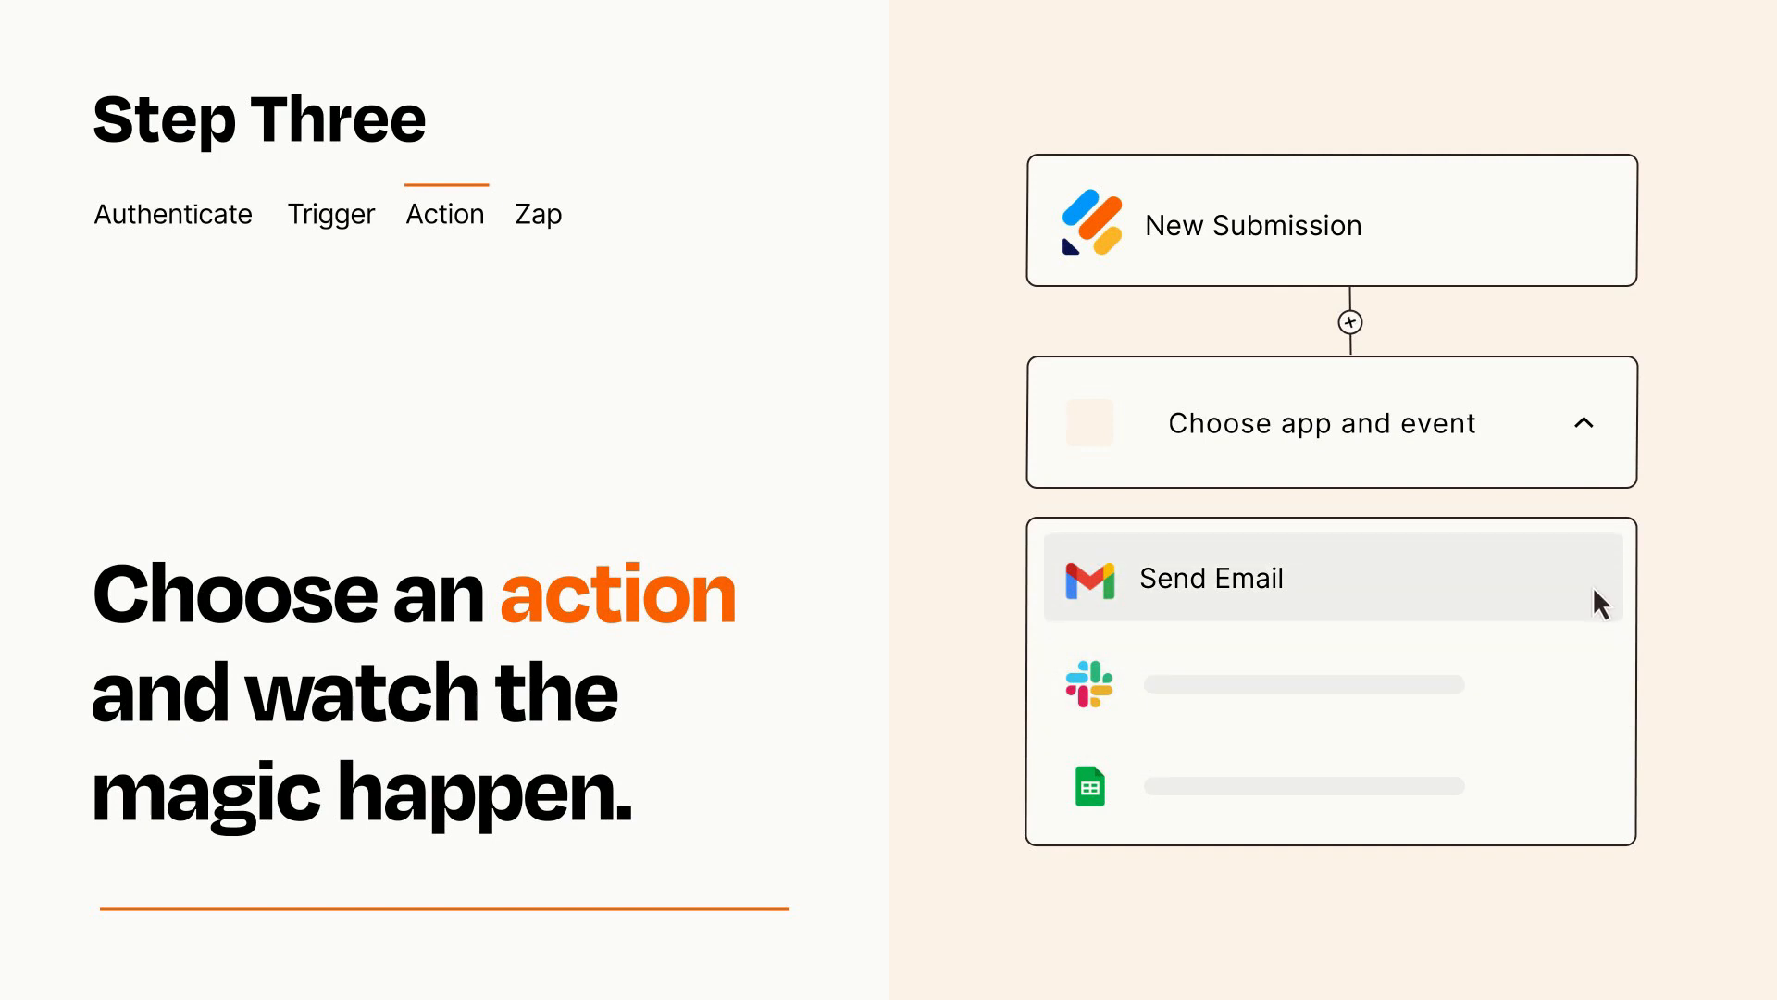
click(1210, 578)
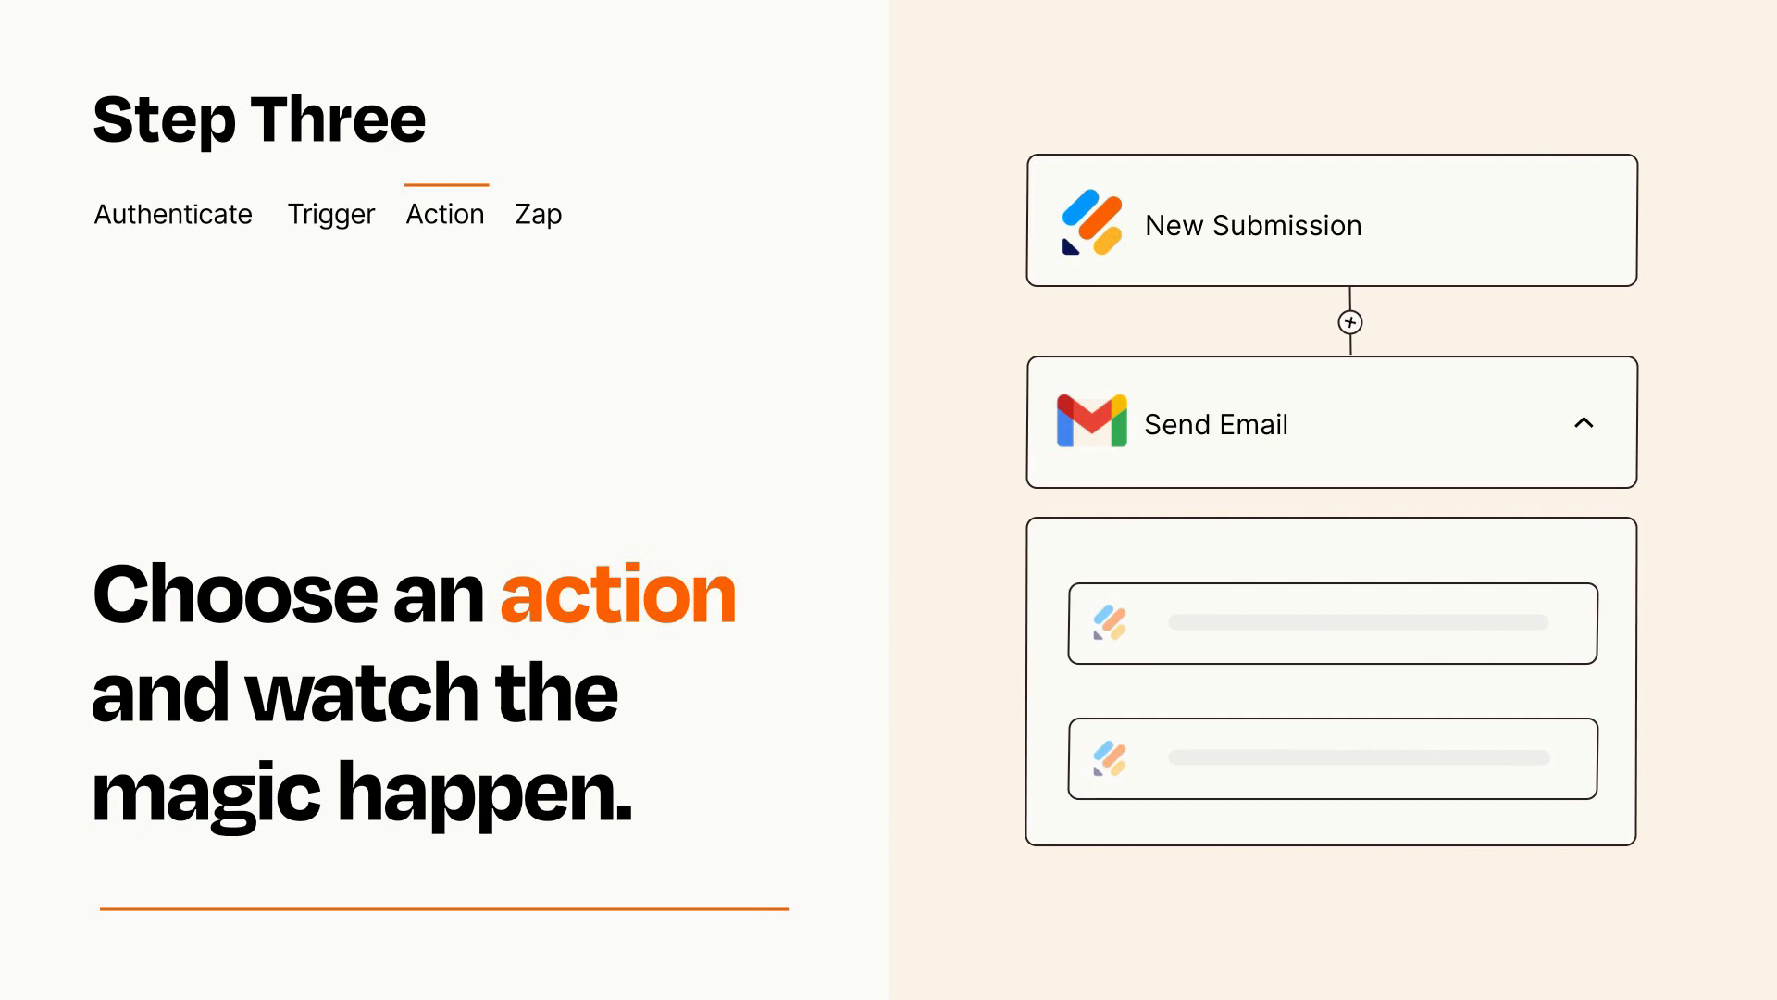
Finish the Send Email setup and publish the New Submission to Gmail Zap
click(445, 213)
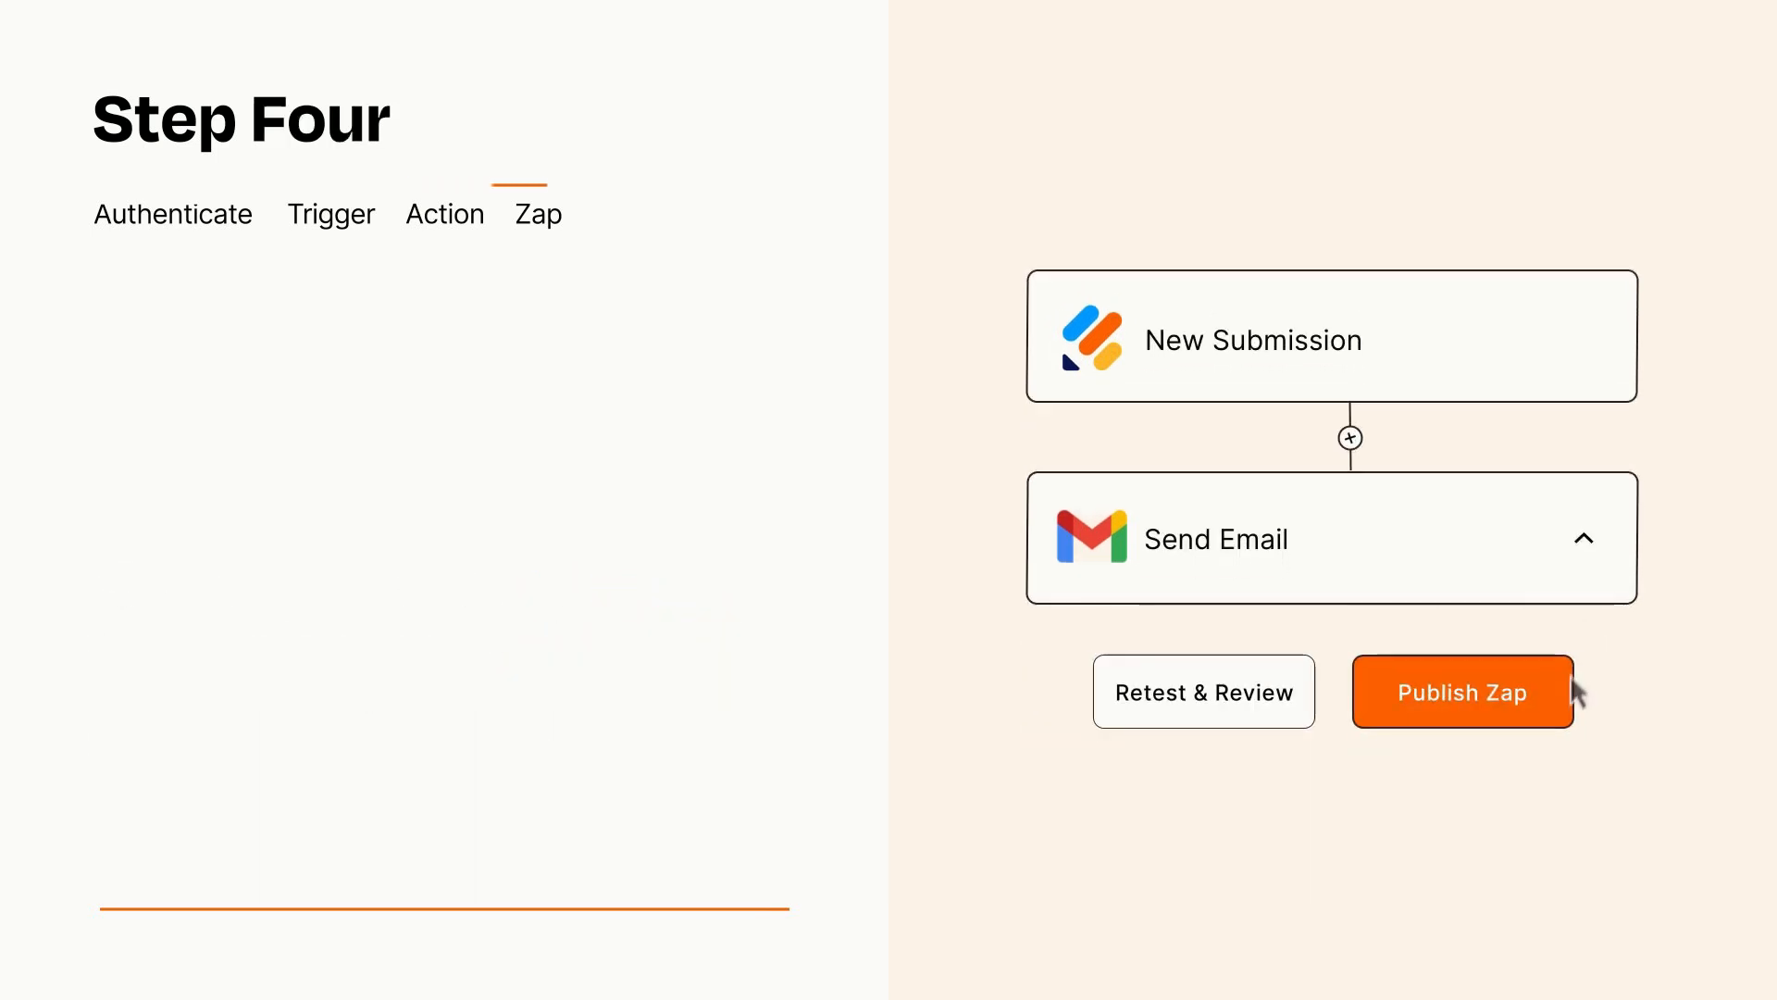
click(1462, 691)
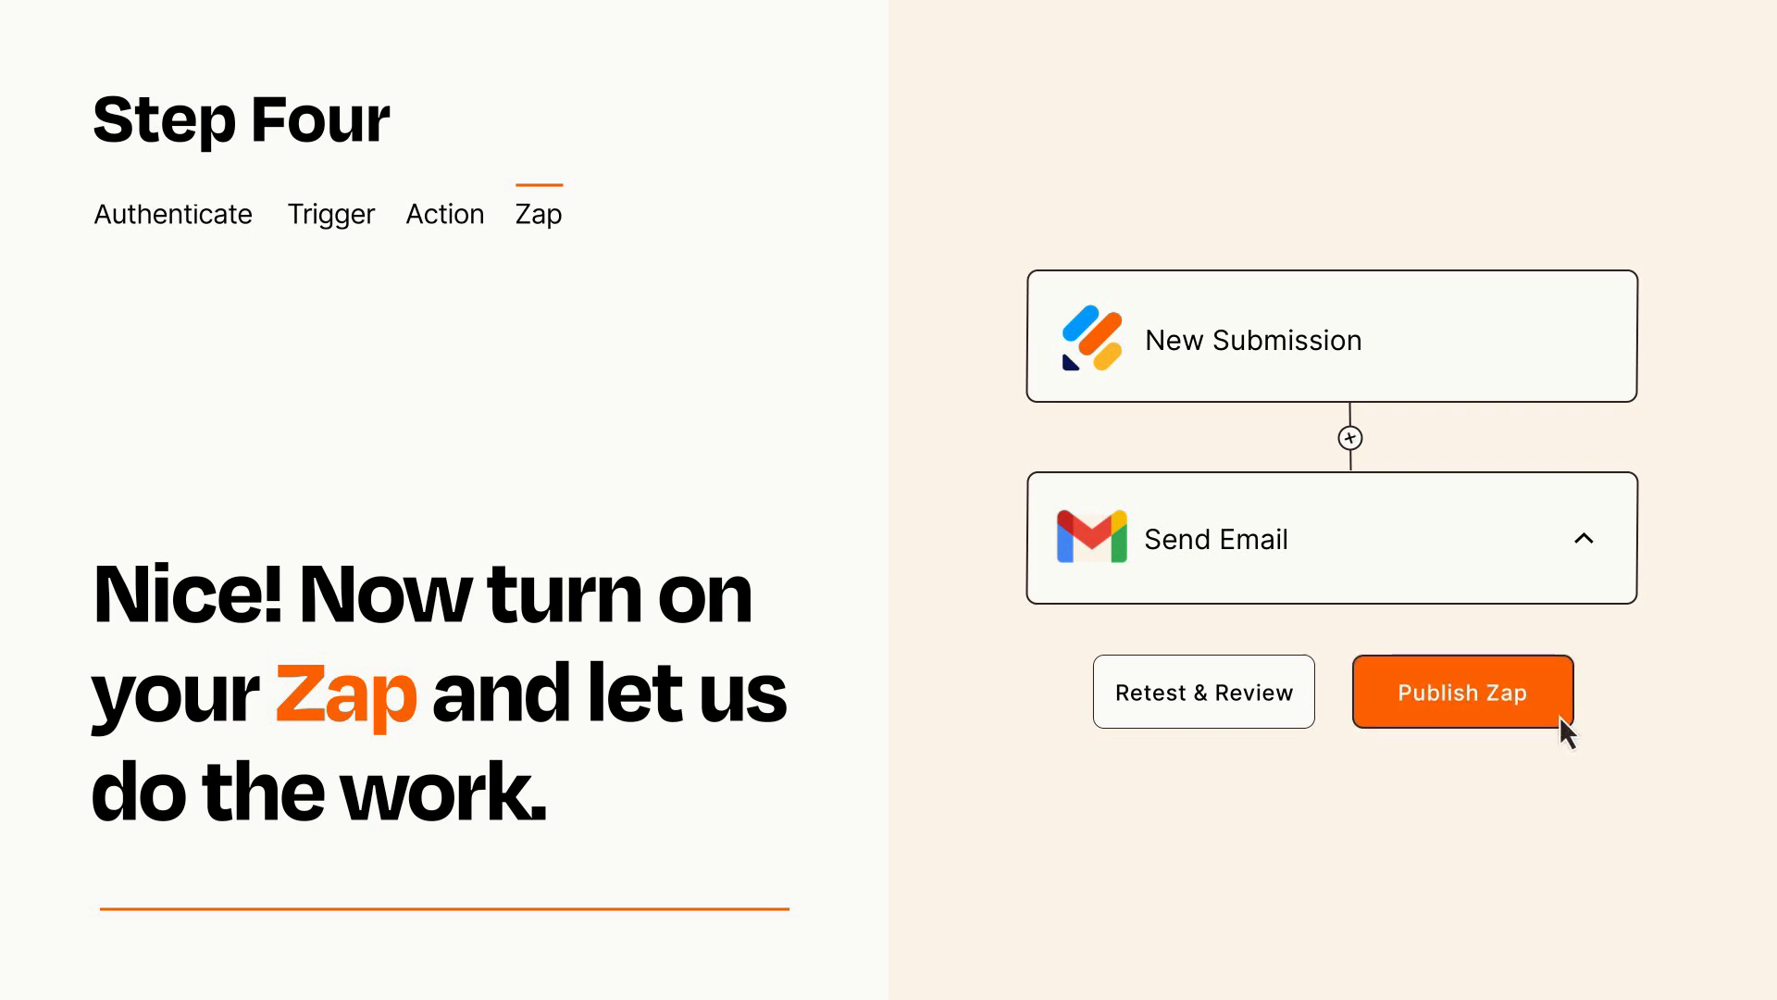
click(1463, 691)
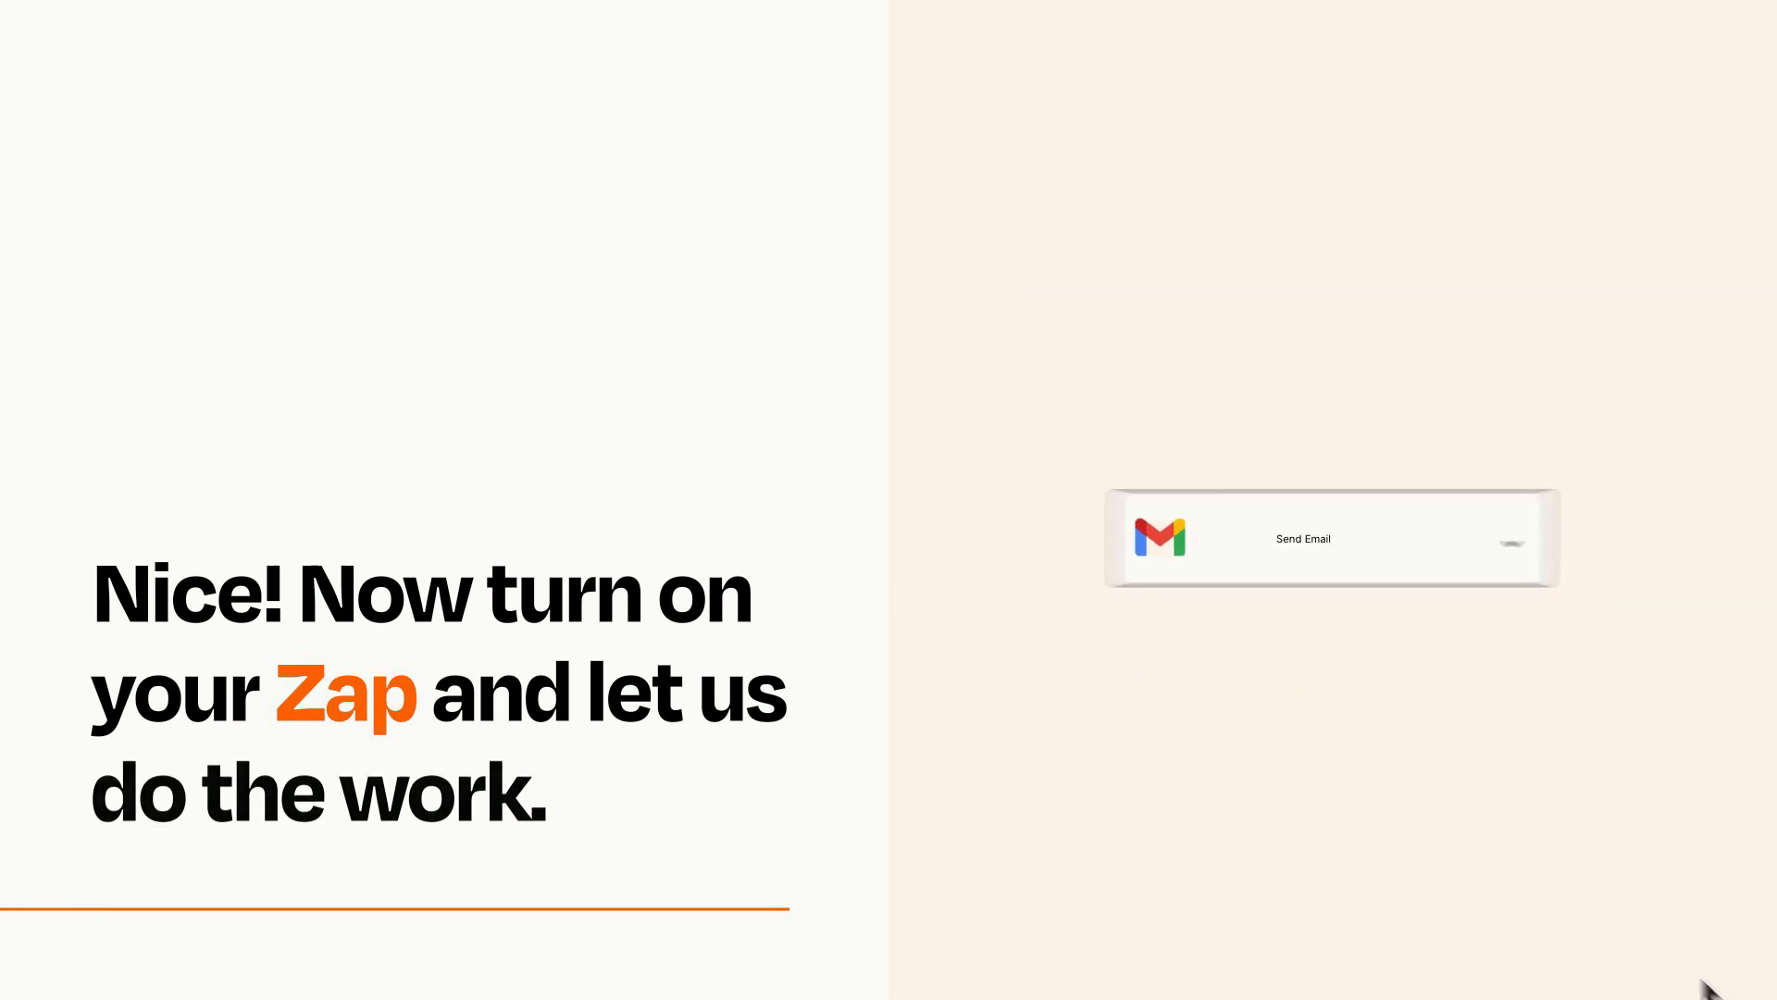